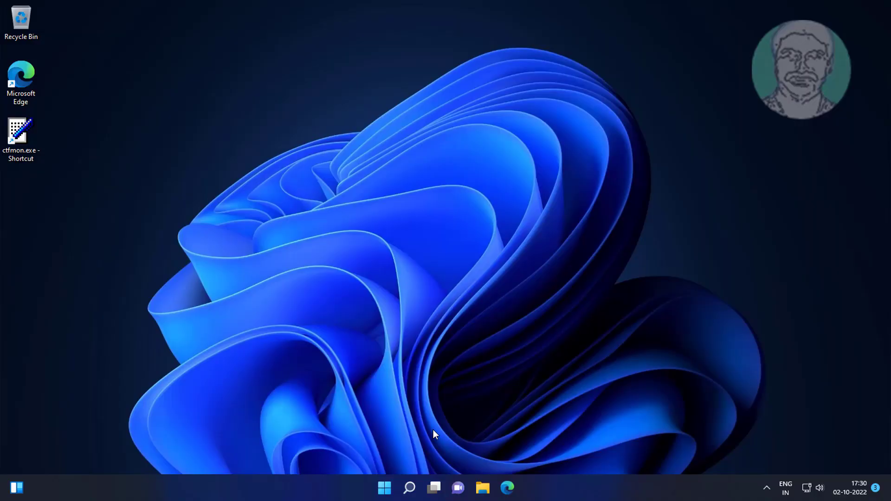
{"action": "mouse_move", "coordinate": [424, 430]}
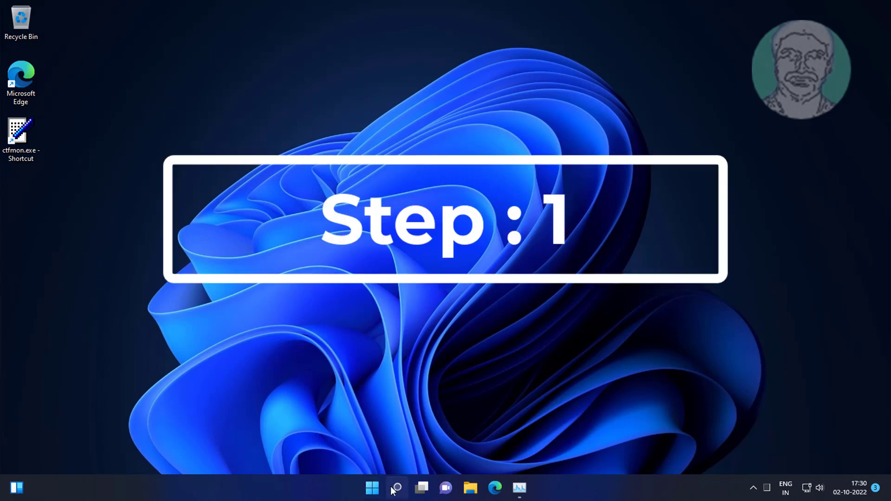
Search the taskbar for 'edit power plan' to open the Balanced plan's settings editor.
{"action": "left_click", "coordinate": [396, 499]}
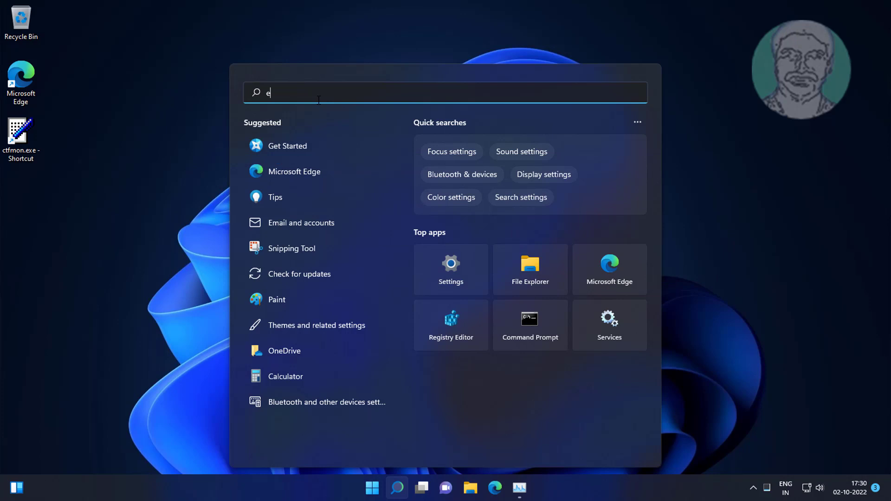
{"action": "type", "text": "dit power plan"}
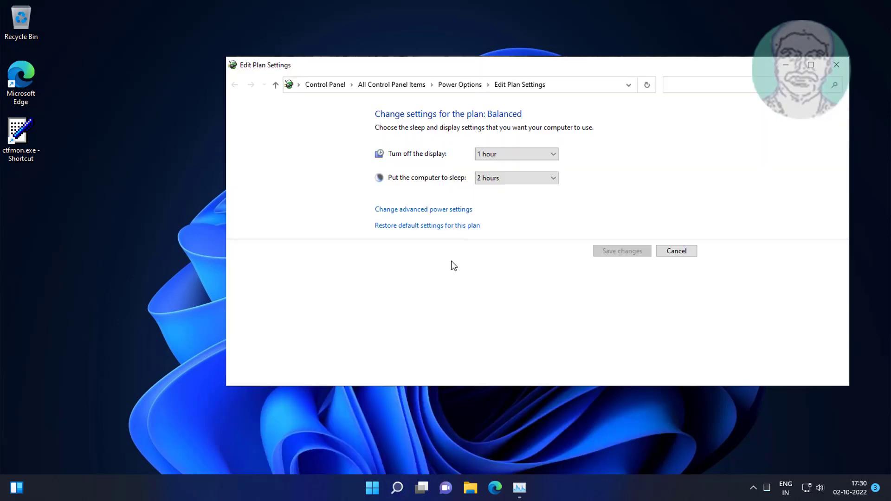
In advanced power settings, switch to High performance and set minimum processor state to 0%.
{"action": "left_click", "coordinate": [424, 209]}
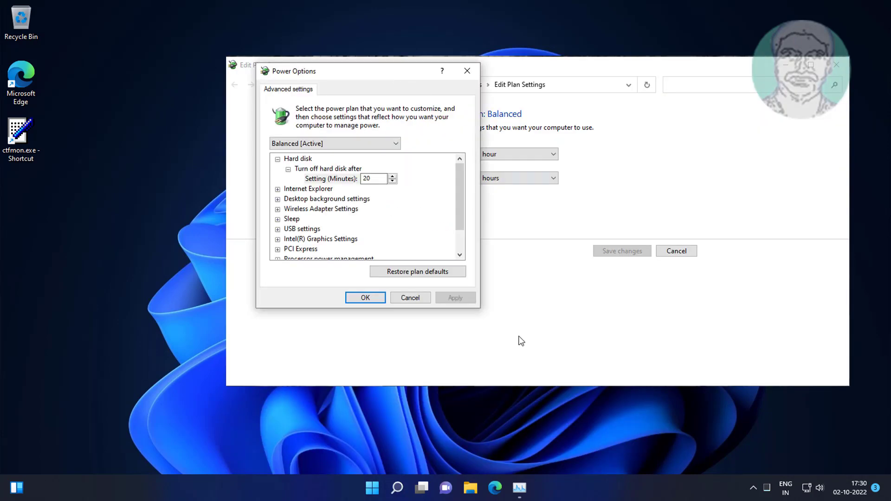
{"action": "left_click", "coordinate": [353, 143]}
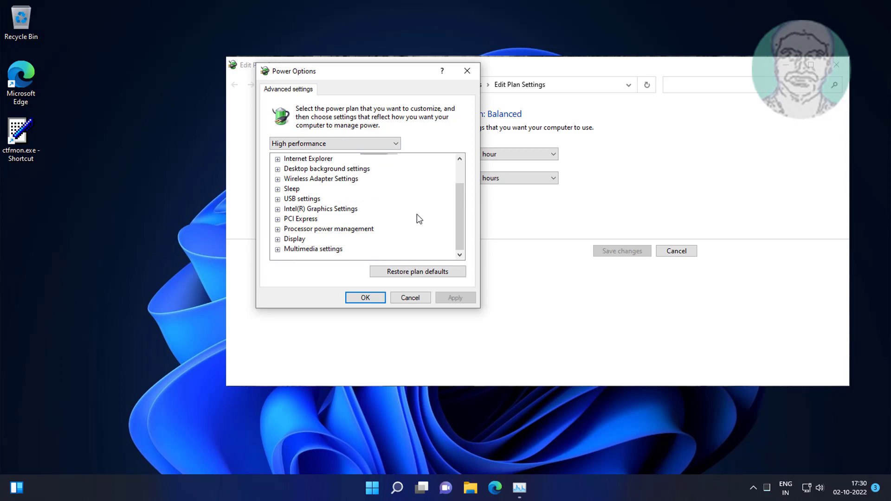
{"action": "left_click", "coordinate": [276, 229]}
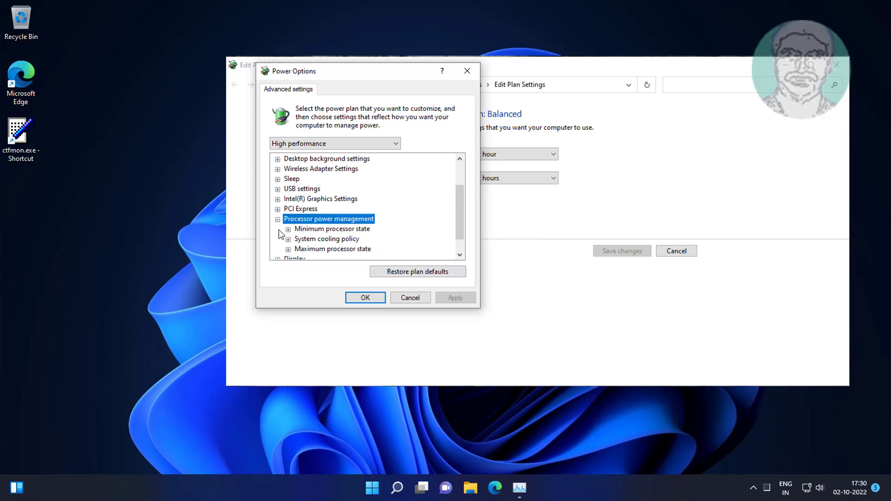
{"action": "left_click", "coordinate": [331, 229]}
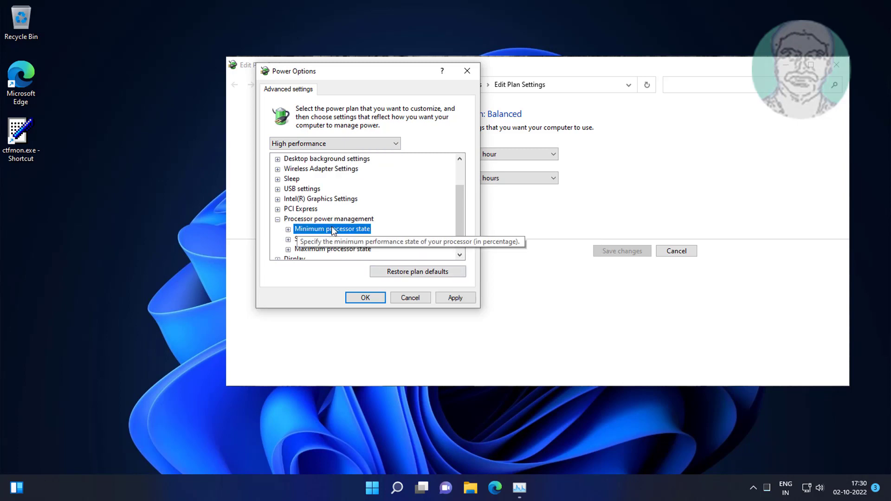
{"action": "left_click", "coordinate": [288, 229]}
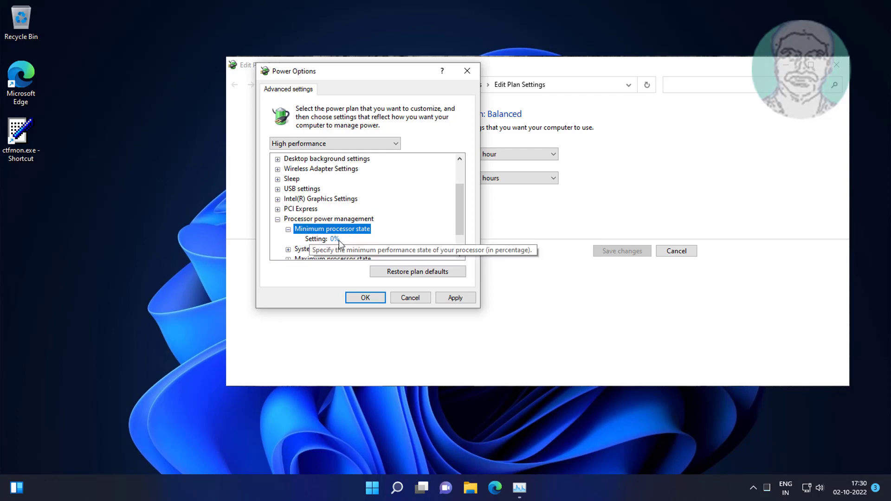
{"action": "left_click", "coordinate": [334, 239]}
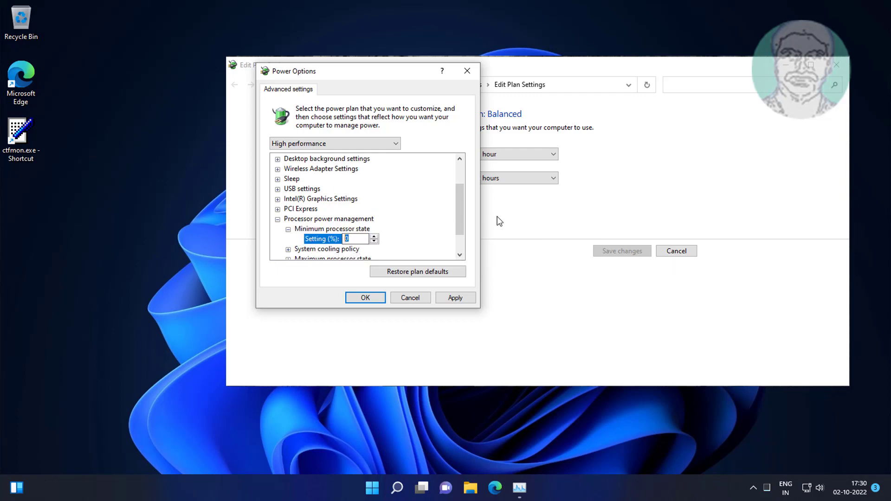
{"action": "scroll", "scroll_direction": "down", "scroll_amount": 3}
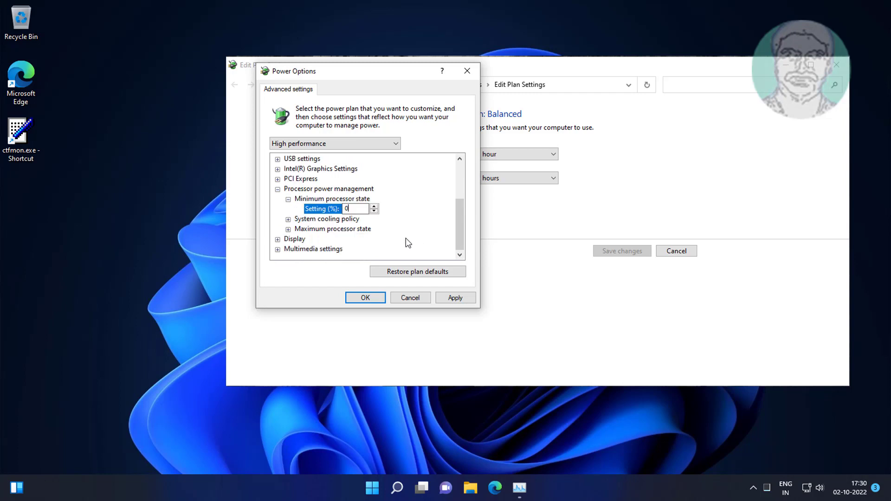
Set maximum processor state to 100%, then apply and confirm with OK.
{"action": "left_click", "coordinate": [333, 229]}
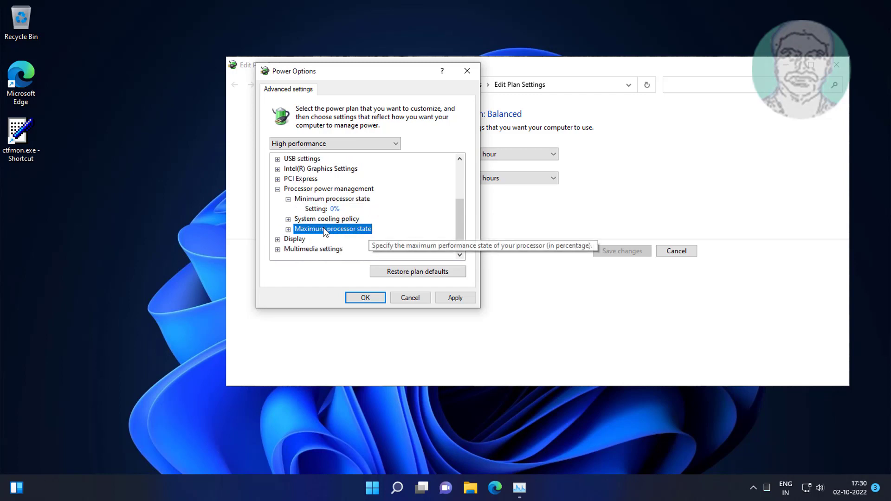
{"action": "left_click", "coordinate": [287, 228]}
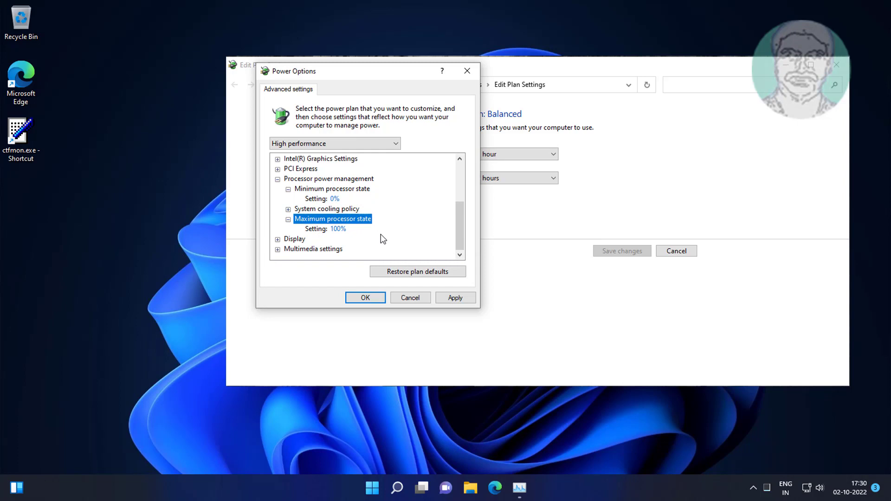
{"action": "left_click", "coordinate": [337, 228]}
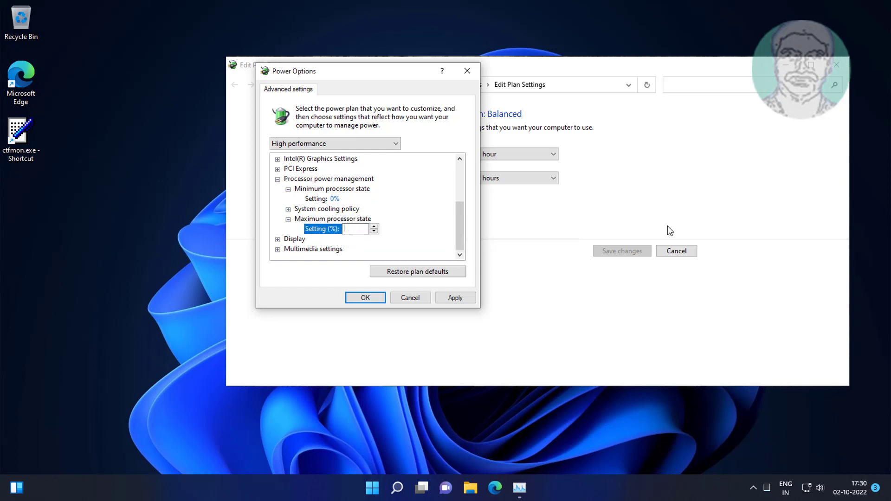
{"action": "type", "text": "100"}
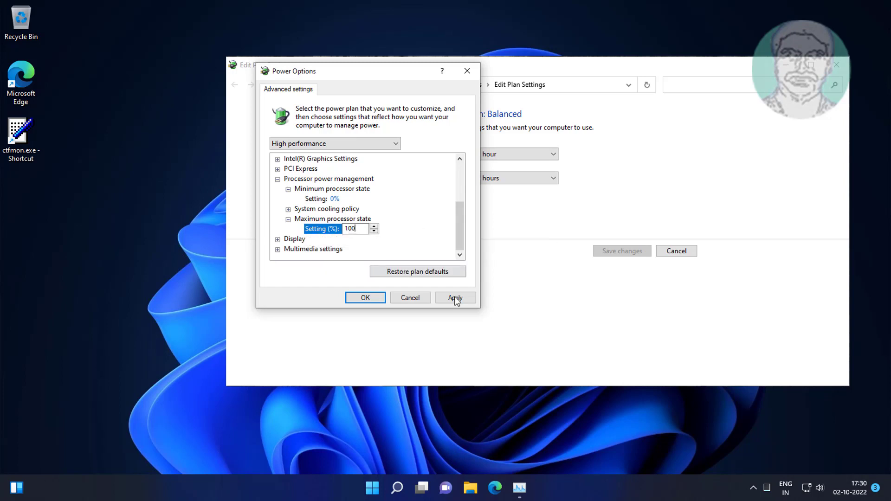
{"action": "left_click", "coordinate": [456, 298]}
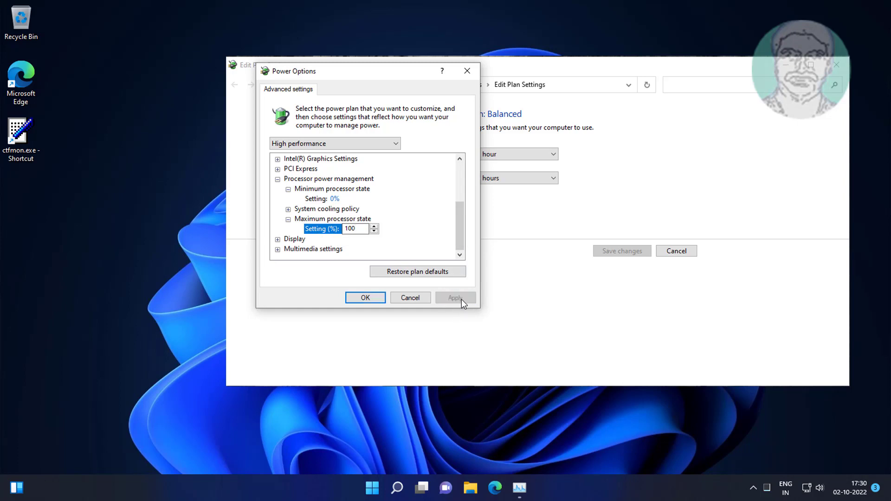
{"action": "left_click", "coordinate": [365, 297]}
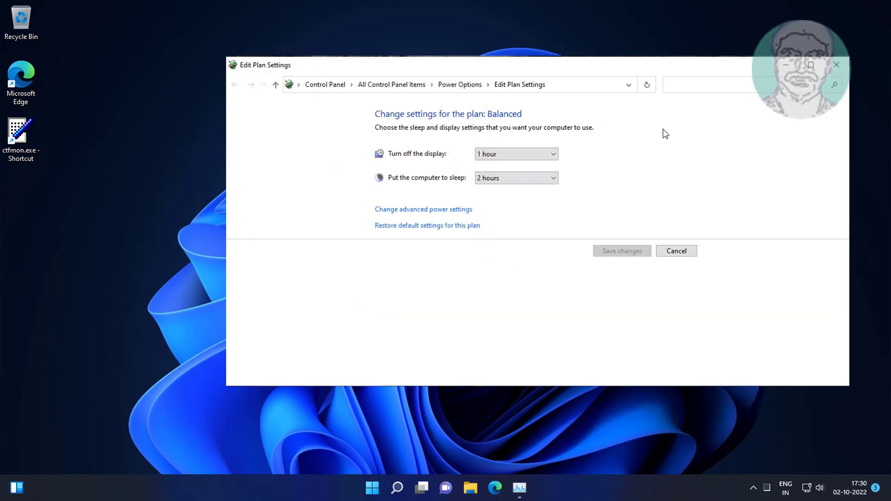
Close the Edit Plan Settings window and launch Task Manager from the Start right-click menu.
{"action": "left_click", "coordinate": [676, 251]}
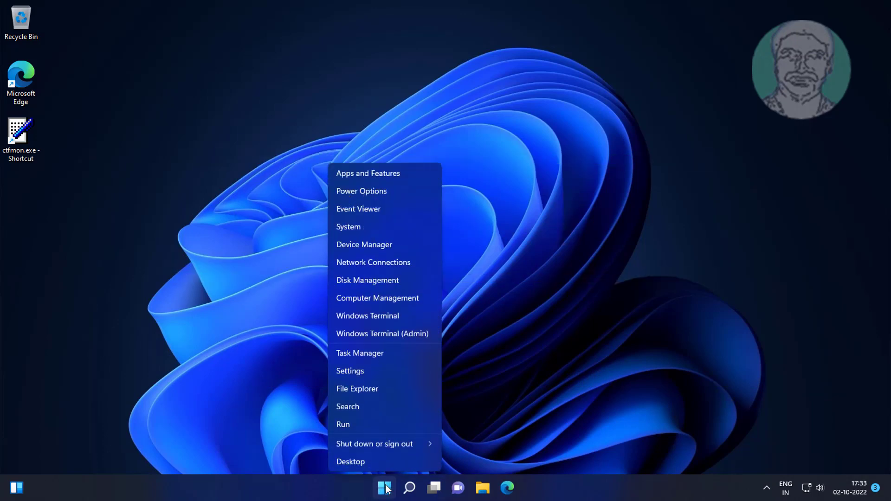
{"action": "left_click", "coordinate": [360, 353]}
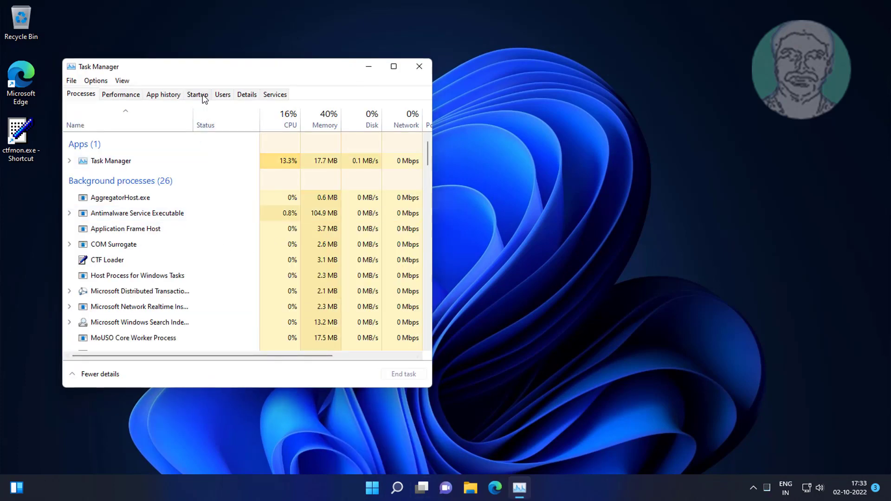
Disable CTF Loader, Phone Link and VMware Tools Core Service on the Startup tab, then close Task Manager.
{"action": "left_click", "coordinate": [197, 94]}
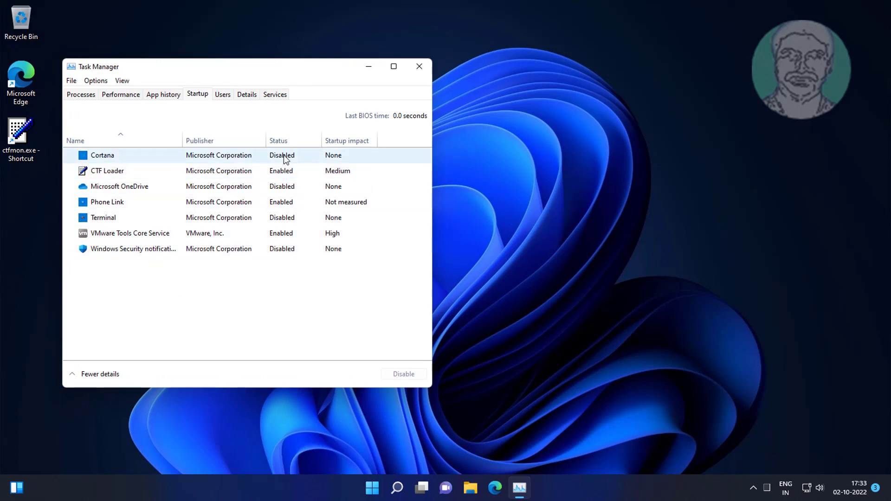
{"action": "mouse_move", "coordinate": [247, 176]}
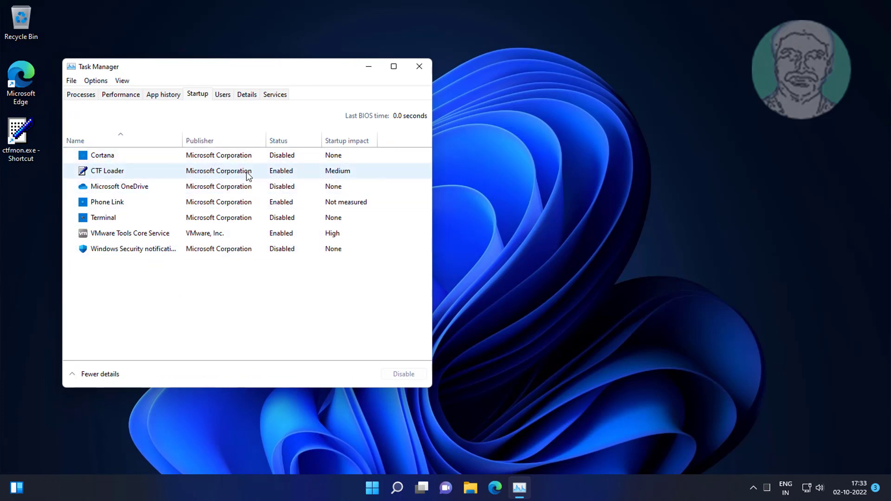
{"action": "left_click", "coordinate": [108, 171]}
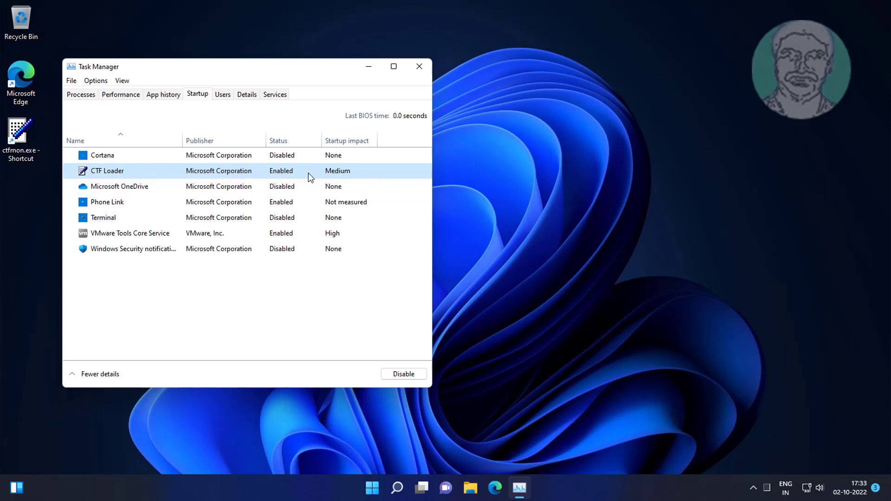
{"action": "left_click", "coordinate": [404, 374]}
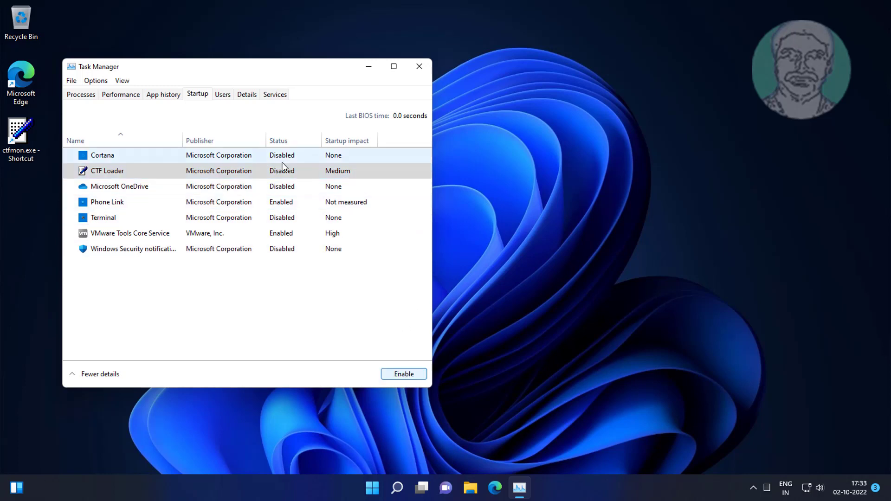
{"action": "left_click", "coordinate": [120, 186]}
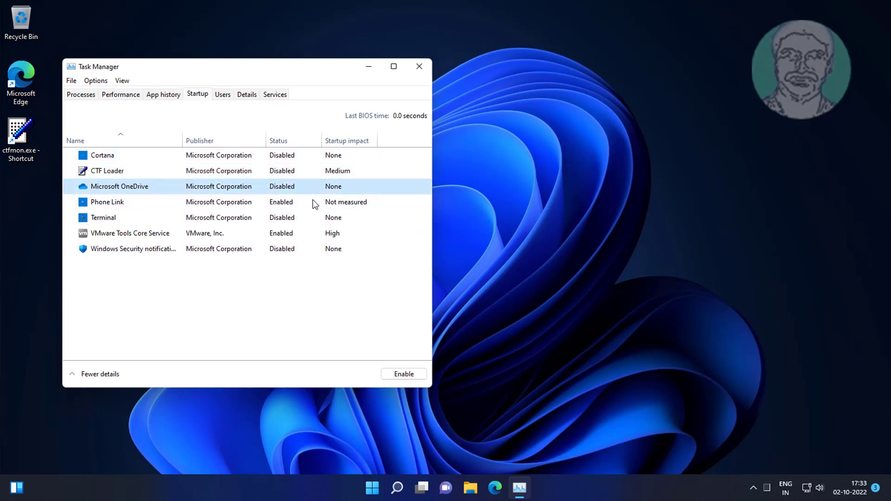
{"action": "left_click", "coordinate": [107, 202]}
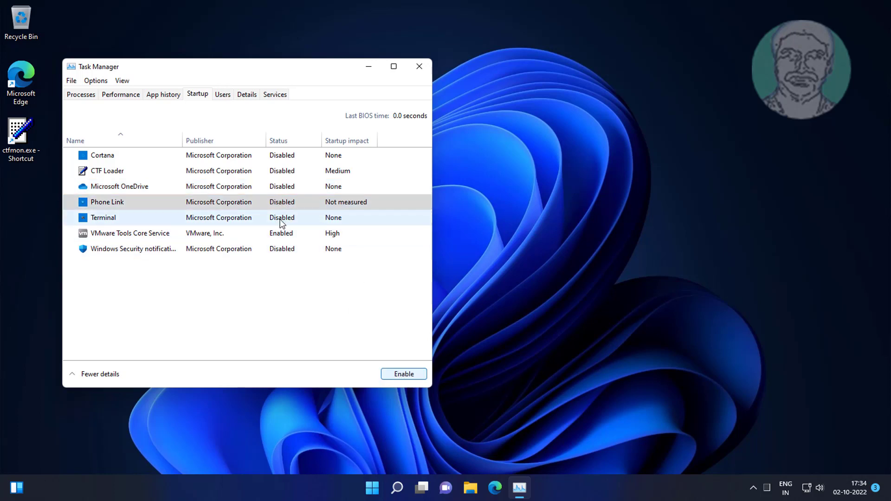
{"action": "left_click", "coordinate": [103, 218]}
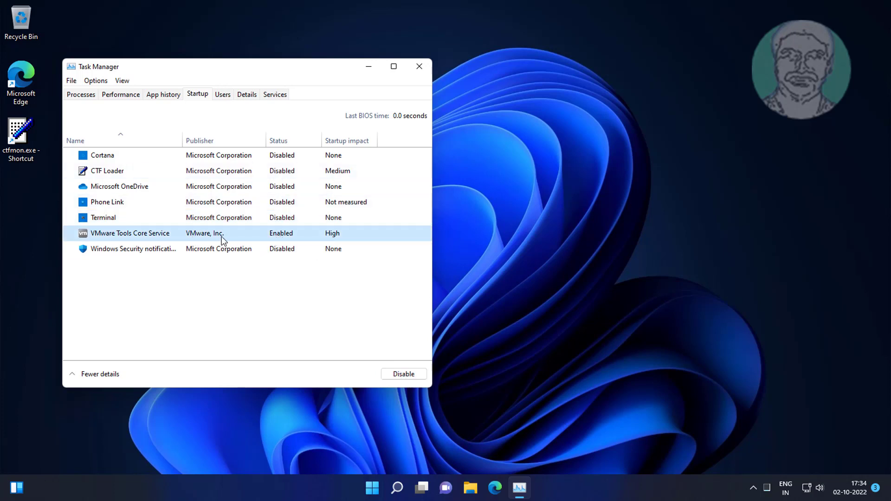
{"action": "left_click", "coordinate": [403, 374]}
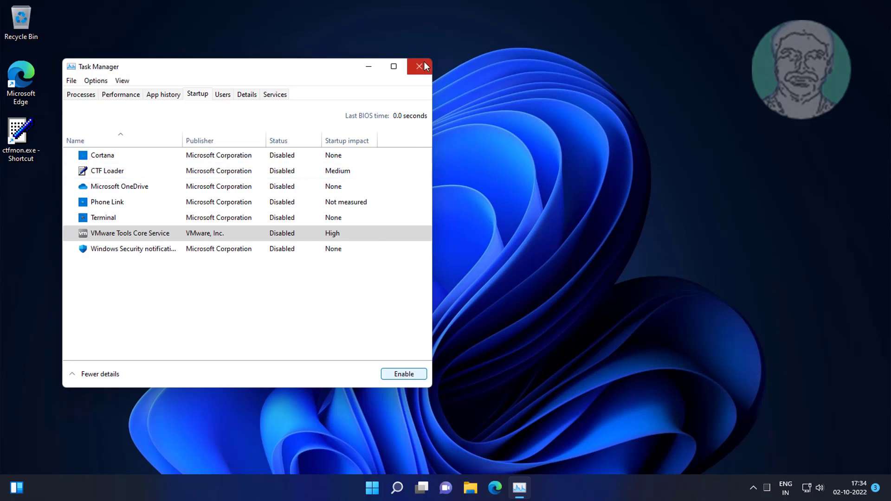
{"action": "left_click", "coordinate": [417, 66]}
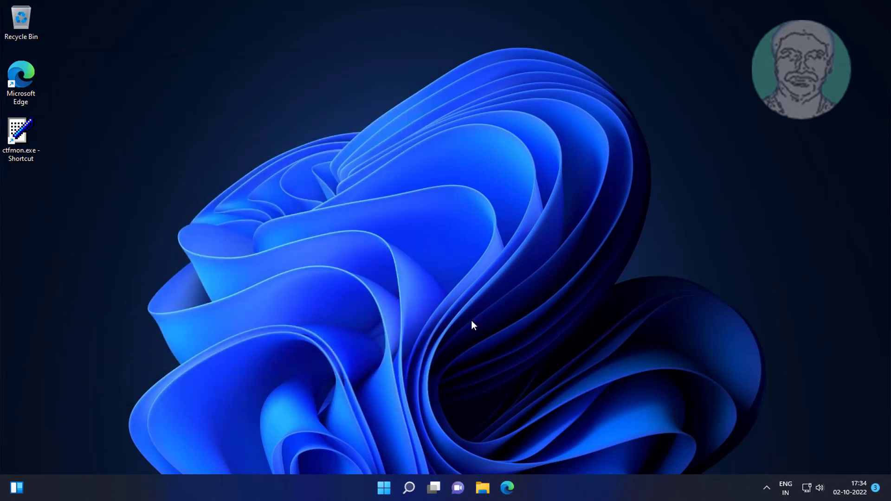
Open the Start menu's power button to show Sleep, Shut down and Restart.
{"action": "left_click", "coordinate": [383, 488]}
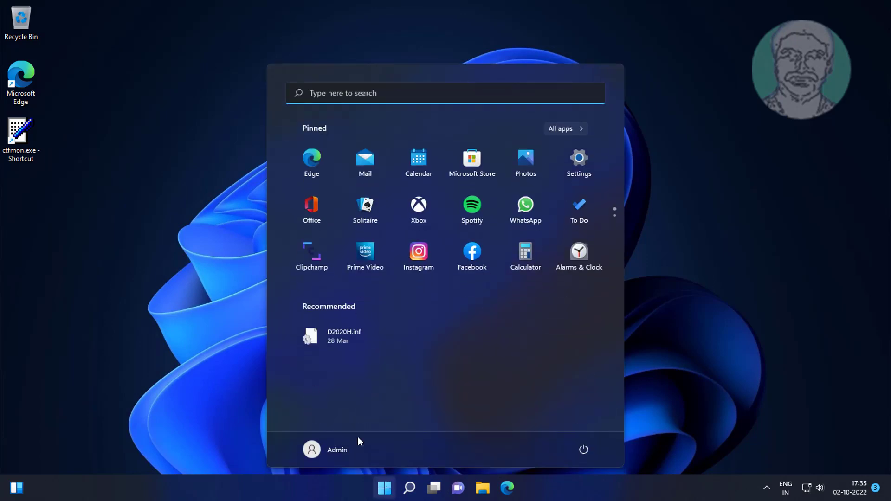
{"action": "left_click", "coordinate": [583, 449]}
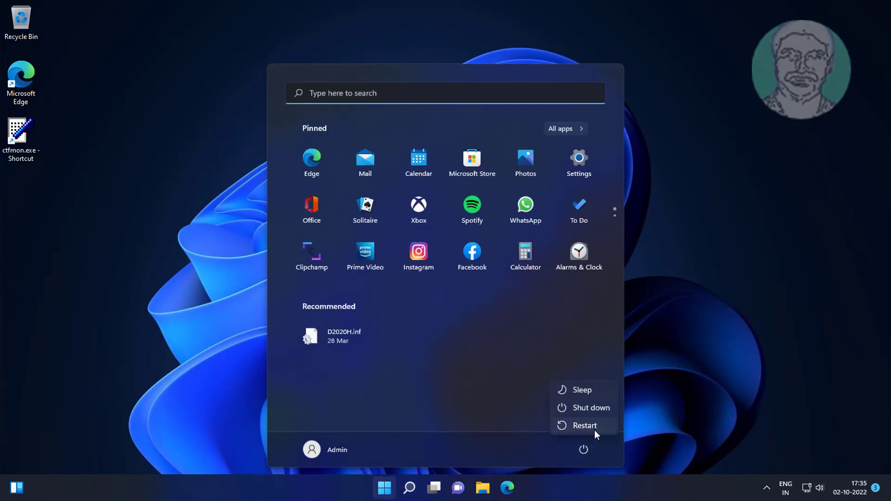